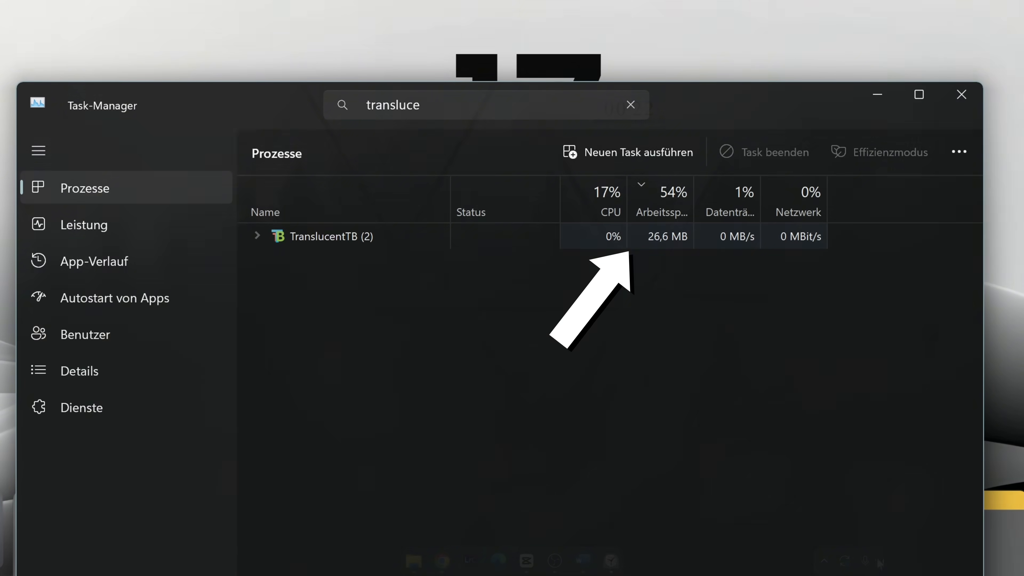
Show the Mond skin's settings: English, weather code SPXX0050, white text, orange player button colour
left_click(960, 94)
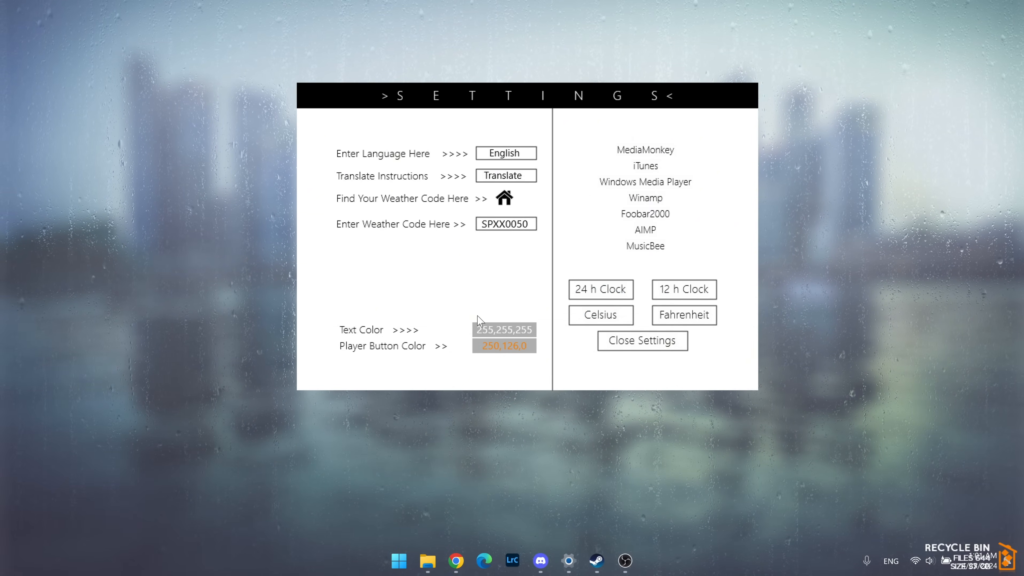
mouse_move(522, 343)
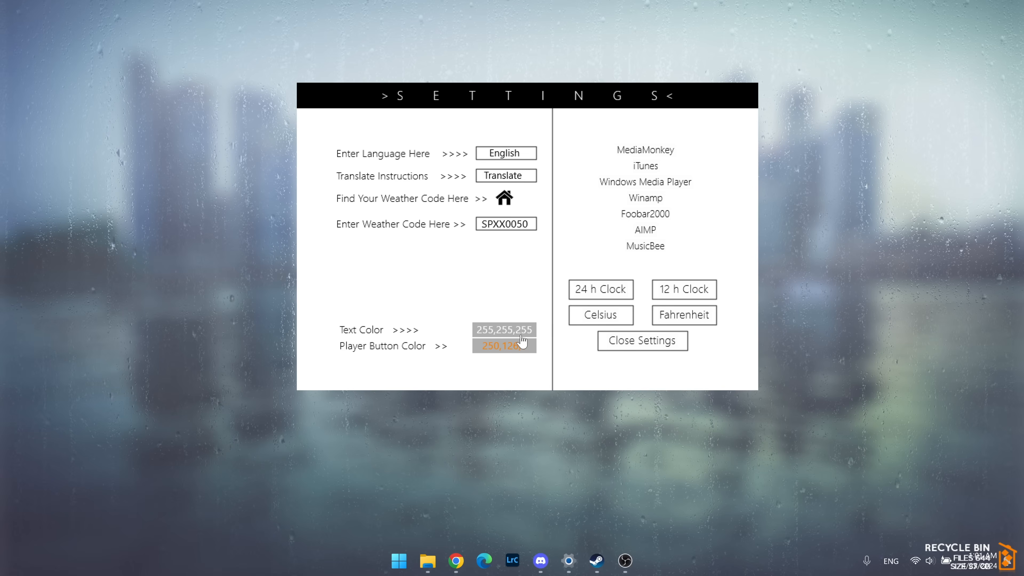